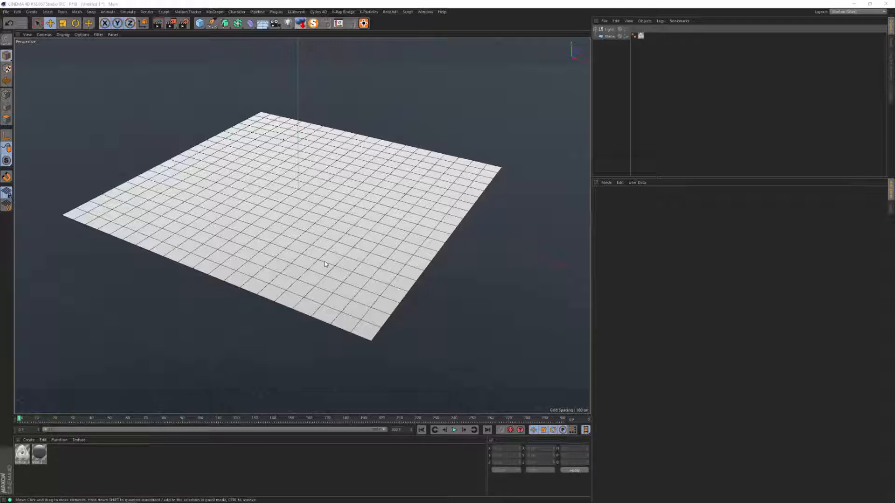
# Step: Add a Displacer under the plane and load a Noise shader into its Shader slot
pyautogui.click(262, 22)
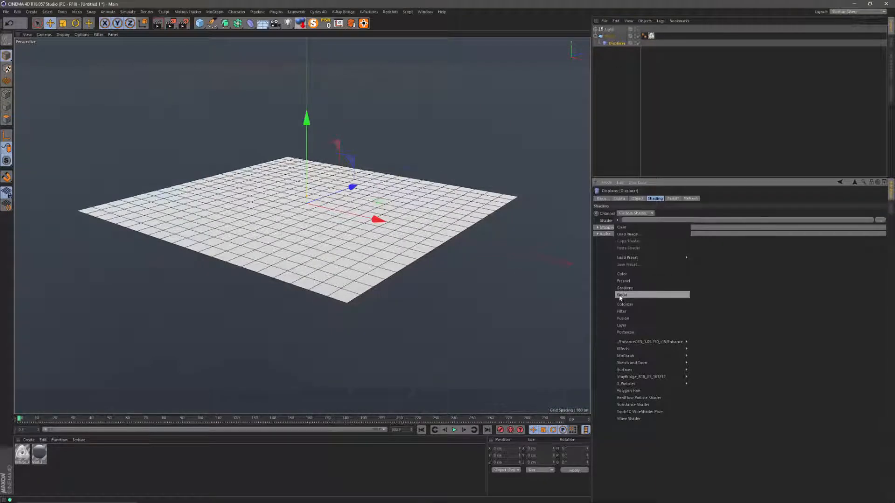
pyautogui.click(622, 296)
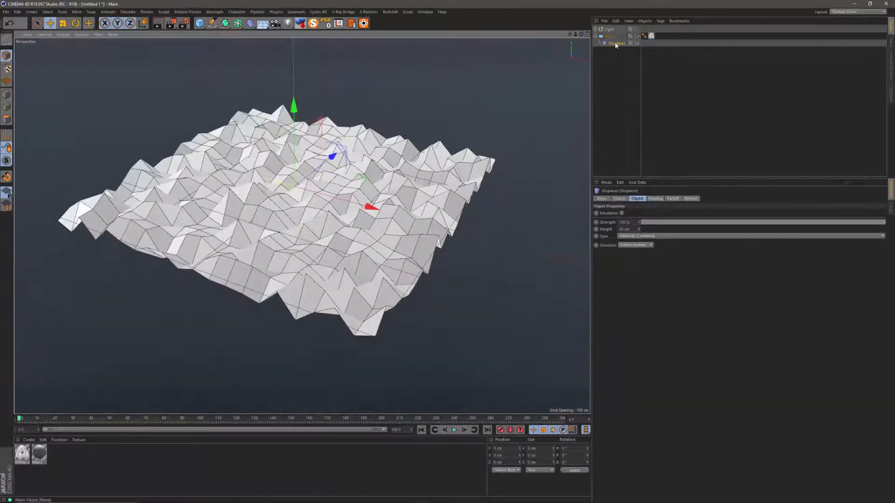
# Step: Show the Noise shader's settings, rewind to frame 0 and play back the displaced plane
pyautogui.click(654, 197)
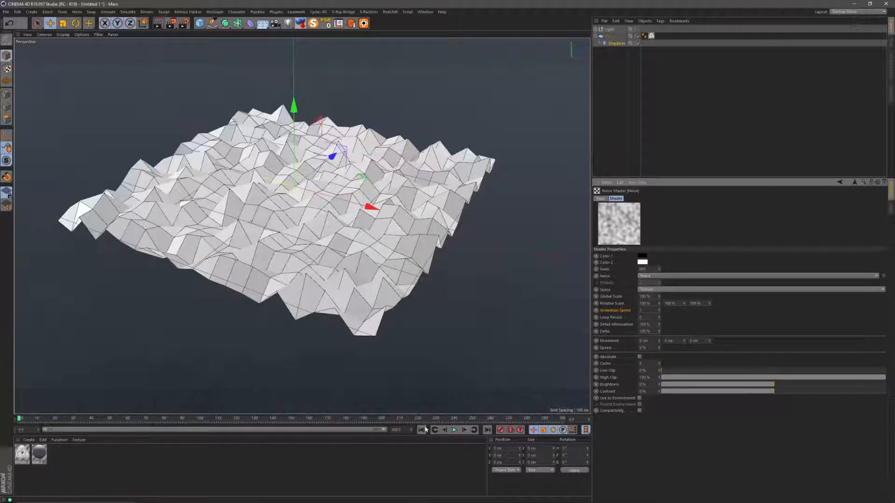
pyautogui.click(454, 429)
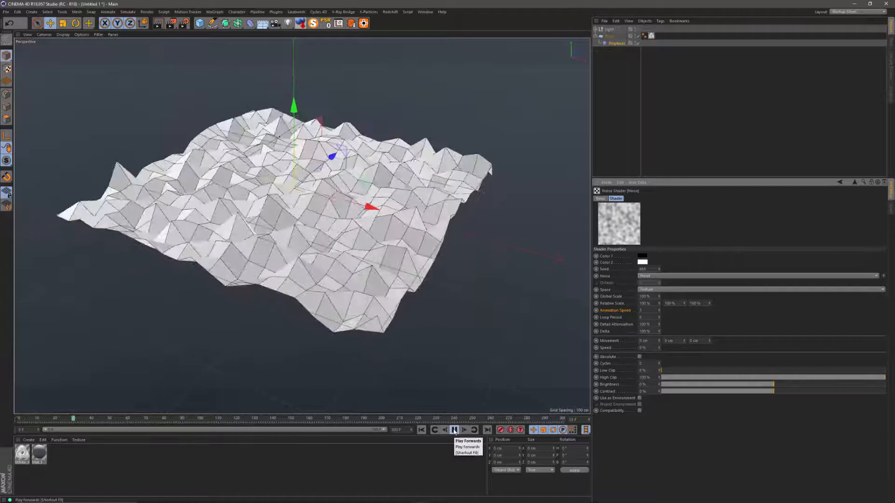
pyautogui.click(454, 429)
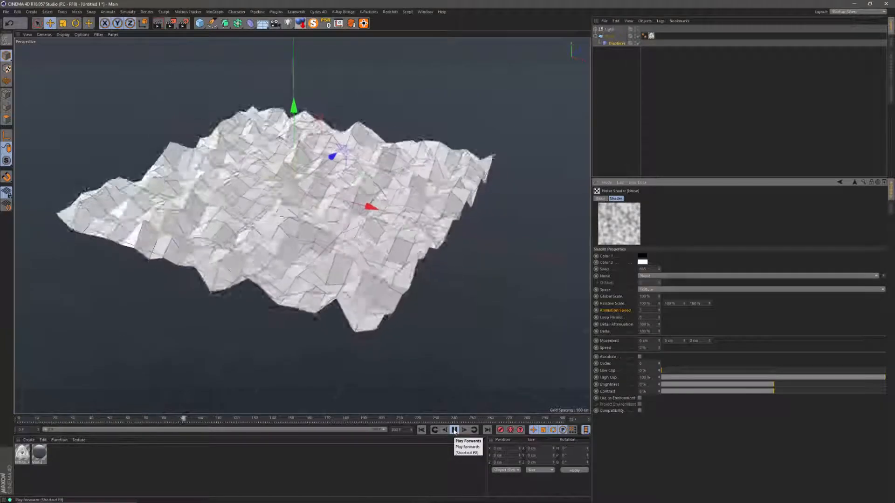
# Step: Give the Noise an Animation Speed and replay the timeline to check the moving displacement
pyautogui.click(454, 430)
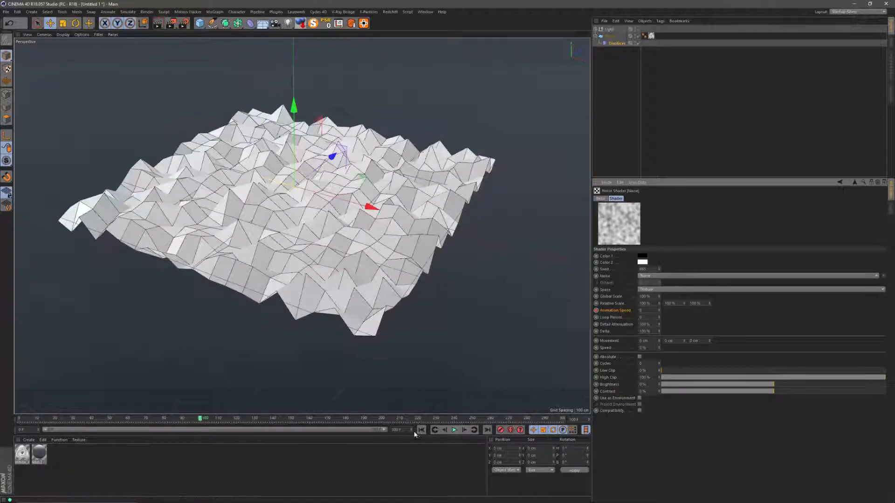
pyautogui.click(453, 429)
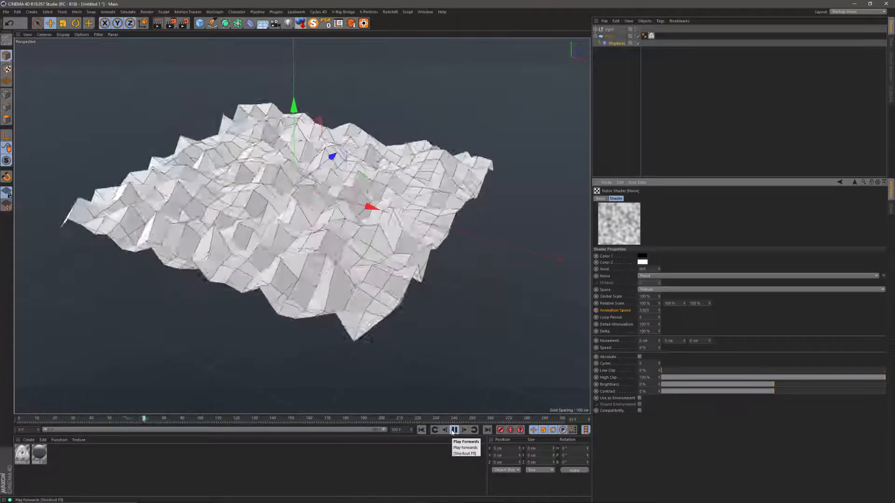
pyautogui.click(454, 429)
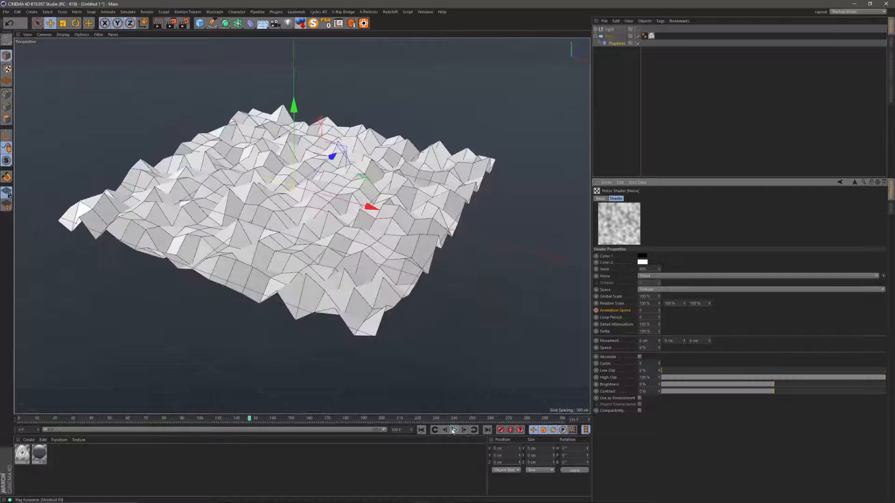
pyautogui.click(454, 430)
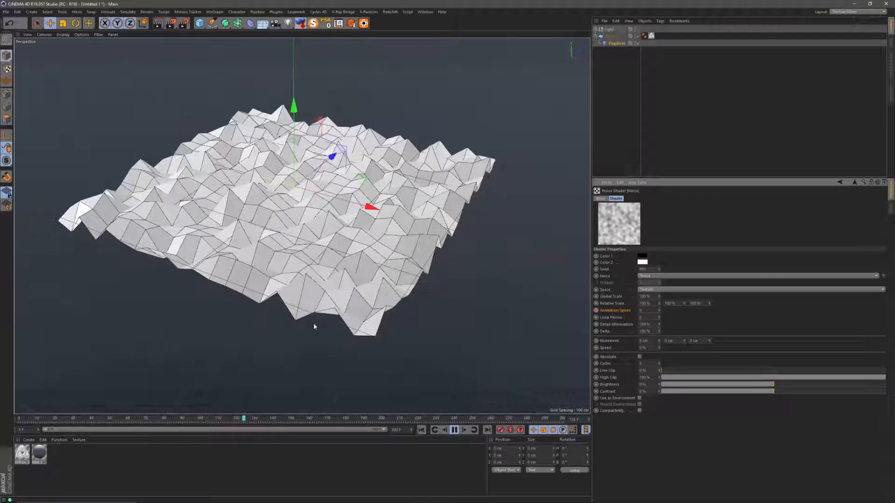
pyautogui.click(454, 430)
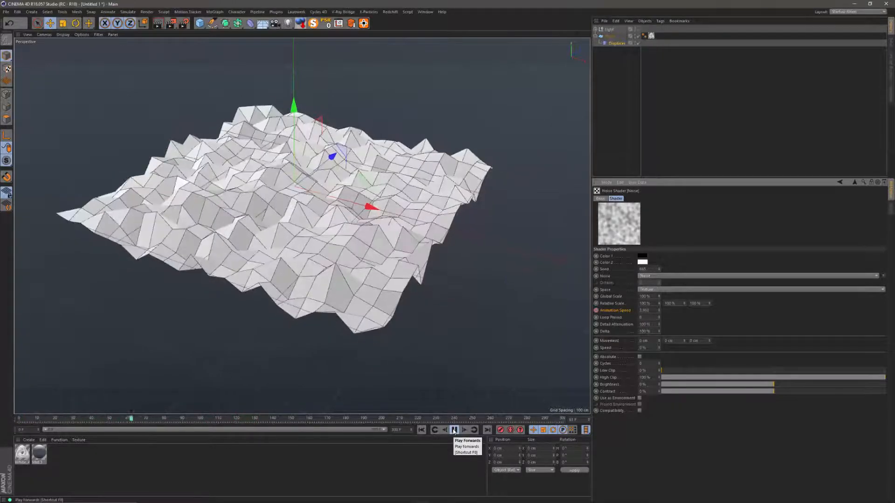
pyautogui.click(454, 430)
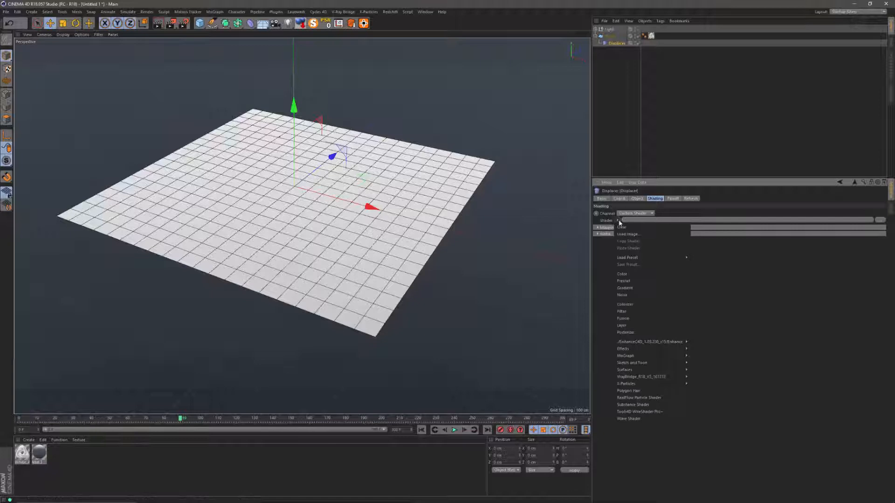
pyautogui.moveTo(624, 318)
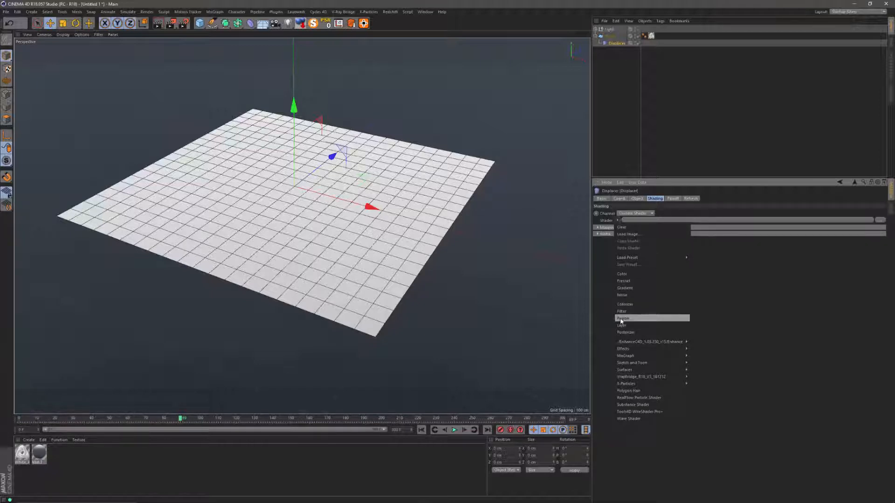
# Step: Swap the Displacer's shader for Fusion and go into its settings
pyautogui.click(622, 318)
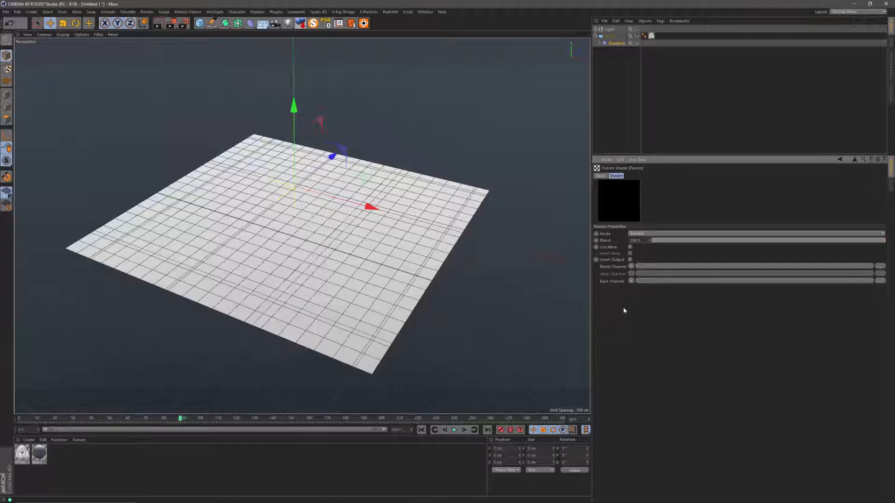
# Step: Load Noise into the Fusion Blend Channel and return to the Fusion settings
pyautogui.click(631, 266)
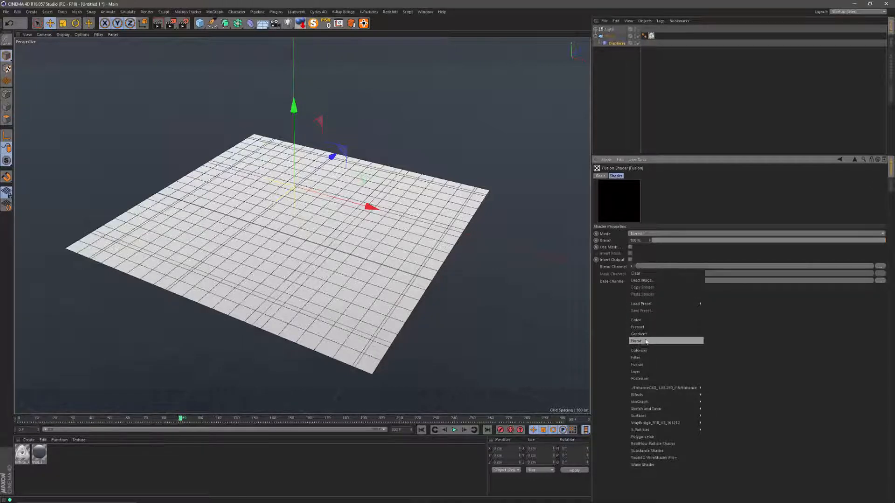
pyautogui.click(636, 341)
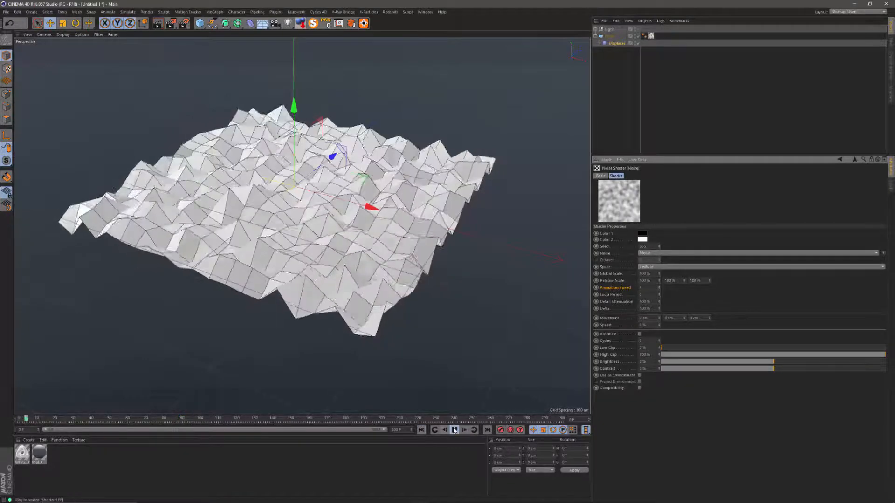
pyautogui.click(454, 430)
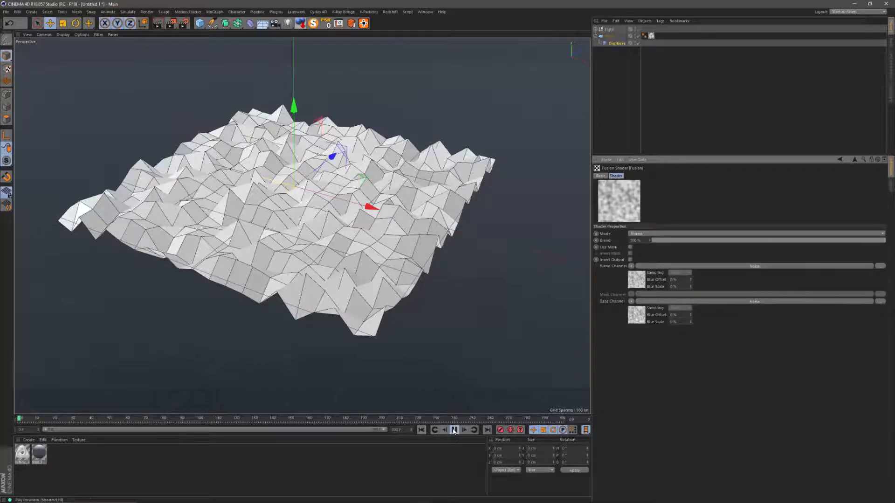
# Step: Key the Fusion Blend at 100% at the start frame and briefly play to check
pyautogui.click(454, 430)
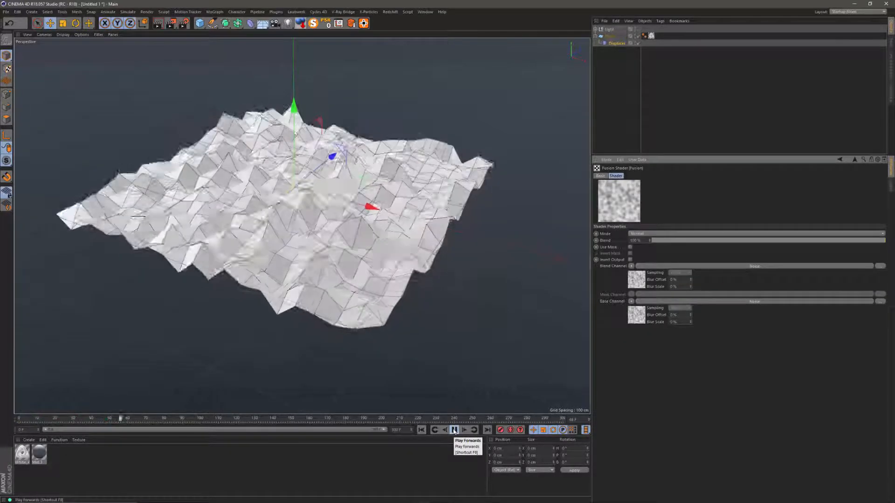
pyautogui.click(454, 430)
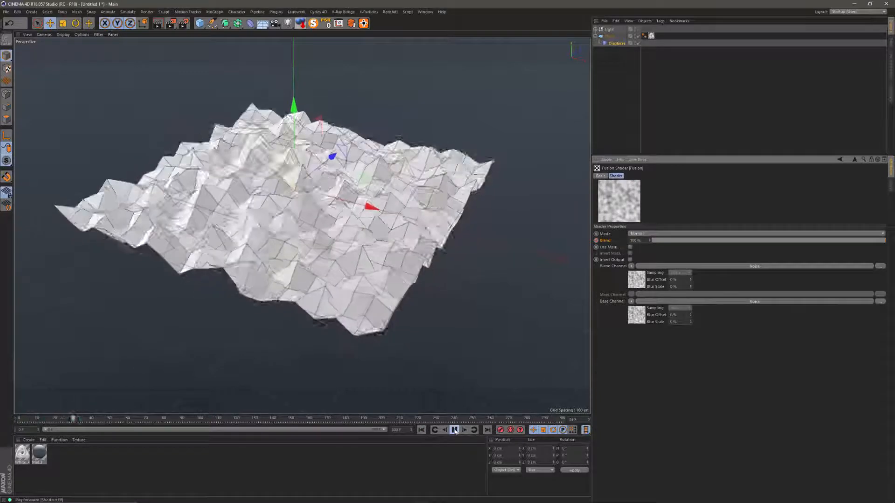
# Step: Key the Blend at 0% on a later frame and play back the eased-to-stop displacement
pyautogui.click(454, 430)
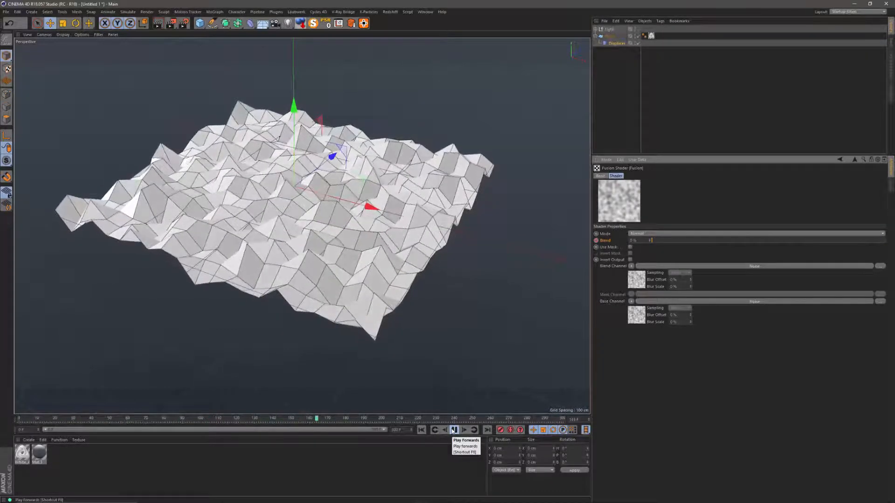
pyautogui.click(454, 431)
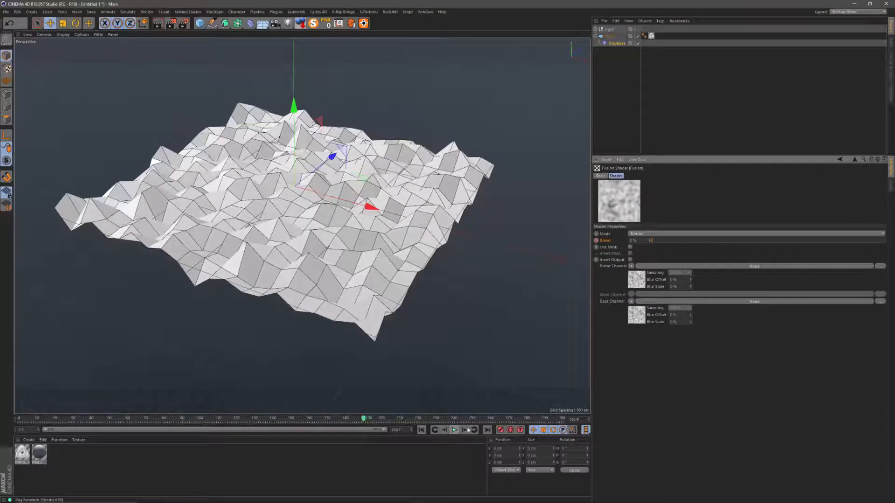